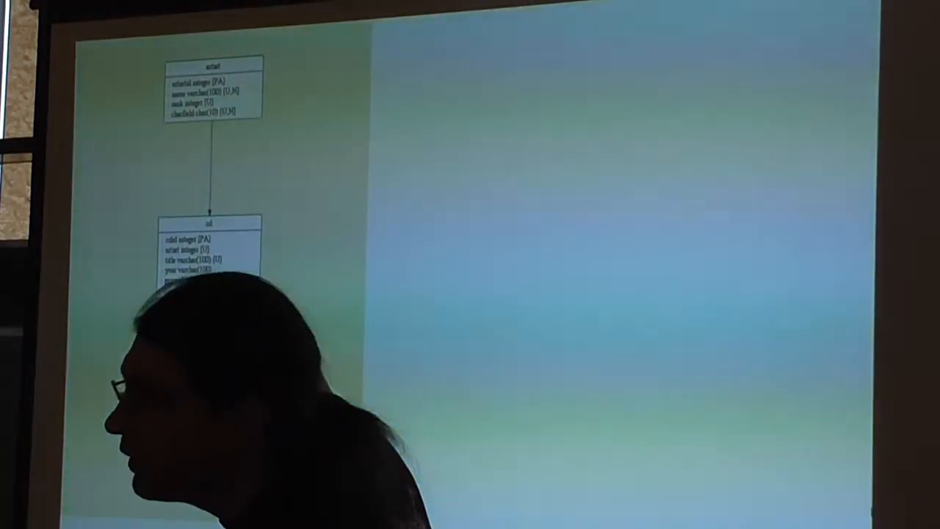
key(Right)
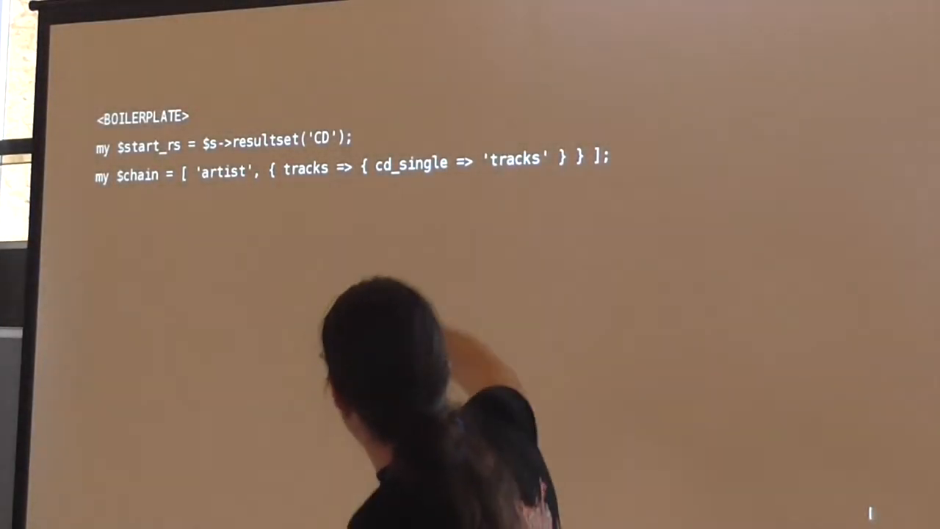